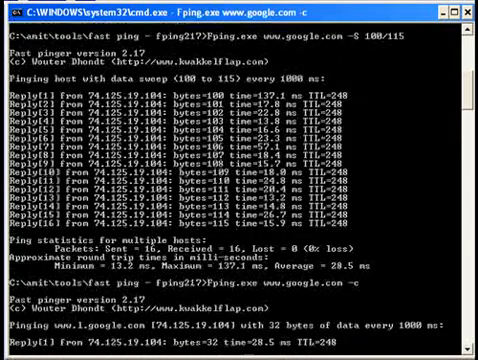
scroll(down, 3)
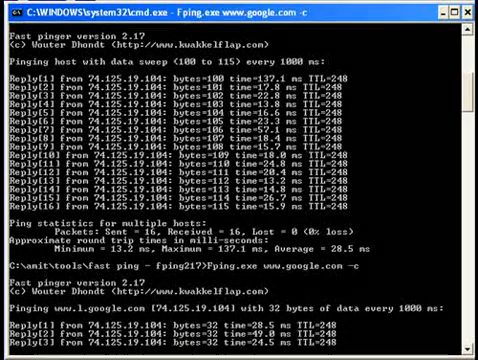
scroll(down, 3)
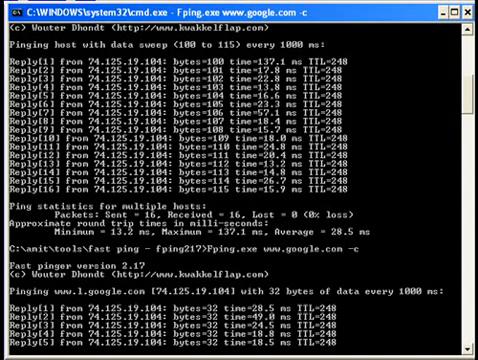
scroll(down, 3)
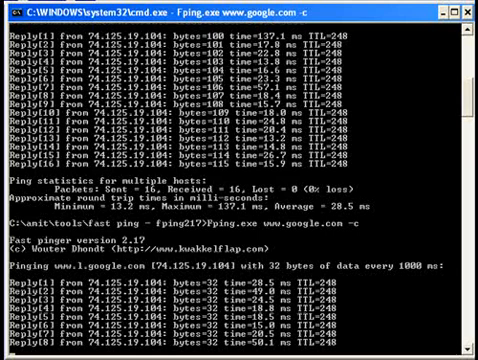
scroll(down, 3)
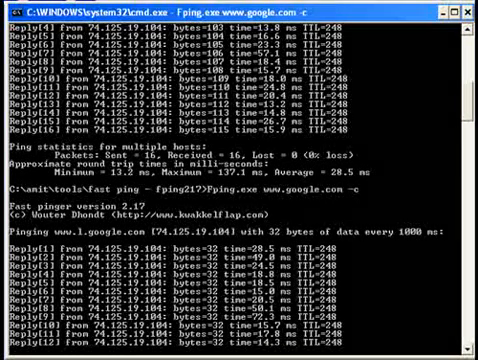
scroll(down, 3)
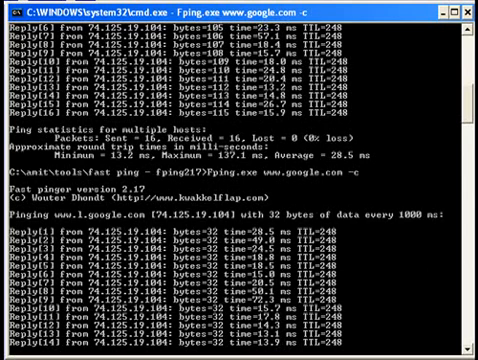
scroll(down, 3)
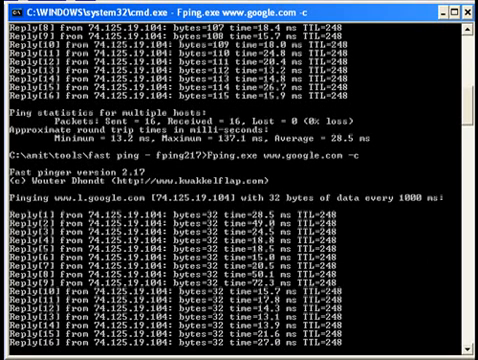
scroll(down, 3)
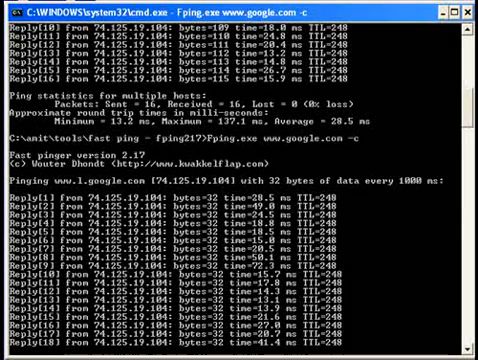
scroll(down, 3)
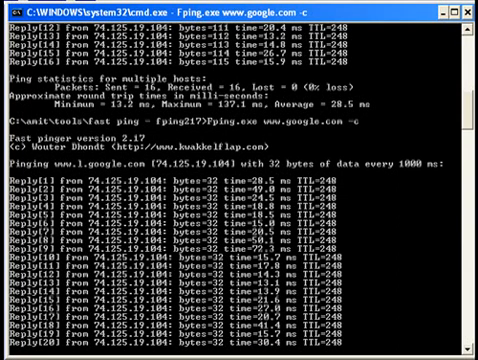
scroll(down, 3)
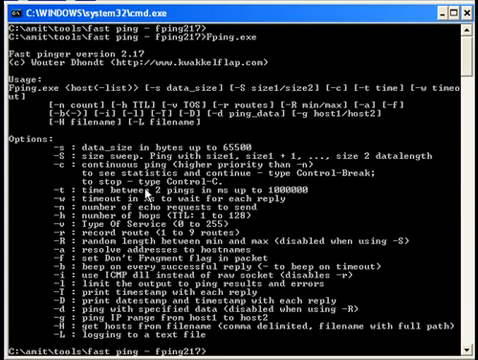
text(Fping.exe www.google.com -c)
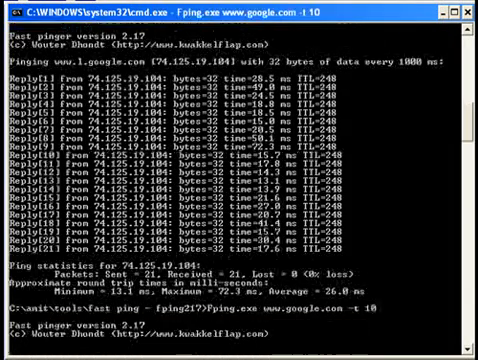
scroll(down, 3)
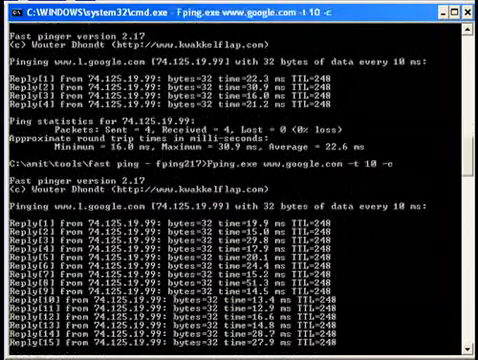
Let the 10 ms continuous run reach 125/125 replies, then launch the 30 ms-timeout run
scroll(down, 3)
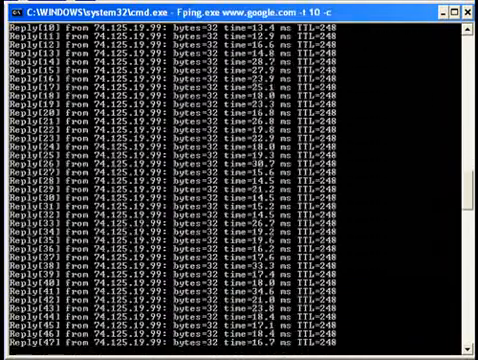
scroll(down, 3)
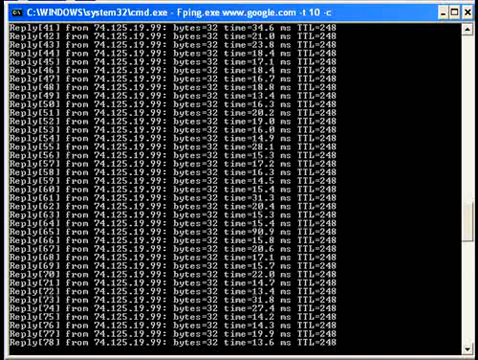
scroll(down, 3)
text(Fping.exe www.google.com -t 10 -c -w 3)
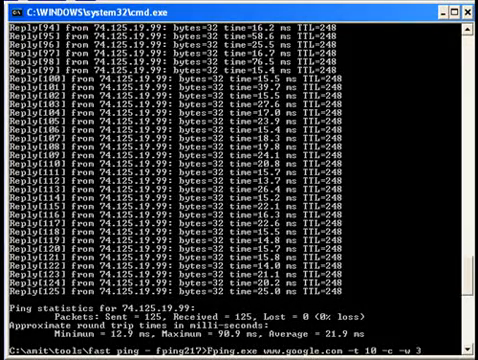
key(Return)
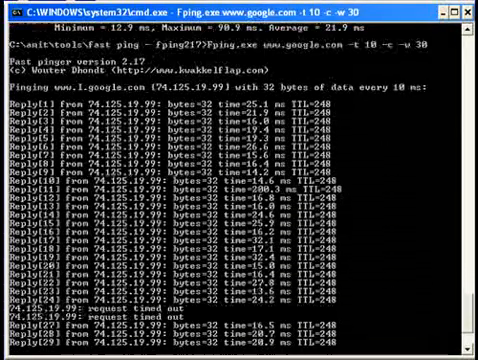
Scroll through the 30 ms-timeout and 10-ping run results
scroll(down, 3)
text(Fping.exe www.google.com -h 10)
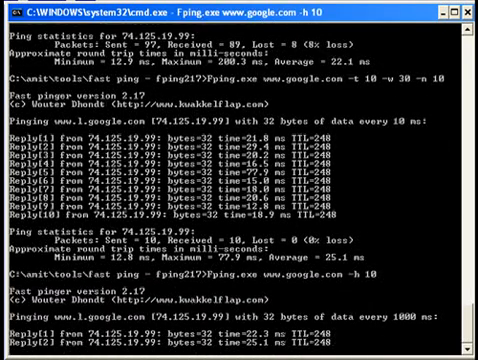
Scroll through the TTL 10, 8 and 7 runs, the last losing its only ping
scroll(down, 3)
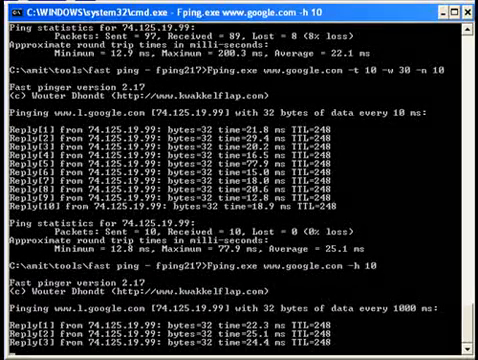
scroll(down, 3)
text(Fping.exe www.google.com -h 8)
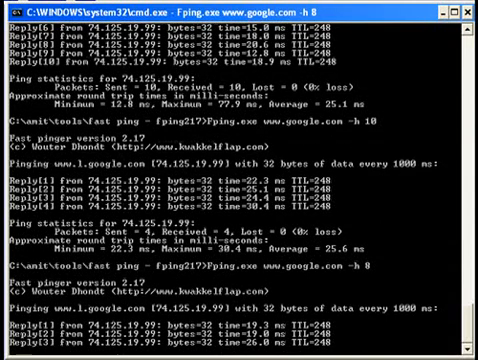
scroll(down, 3)
text(Fping.exe www.google.com -h 7)
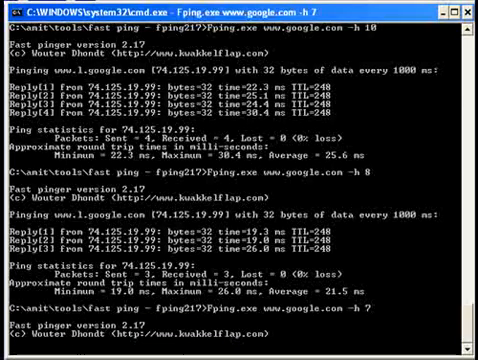
scroll(down, 3)
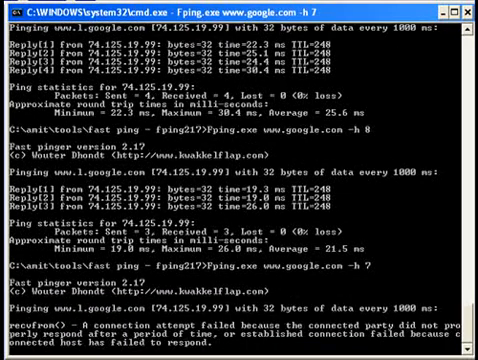
scroll(down, 3)
text(Fping.exe www.google.com -h 7)
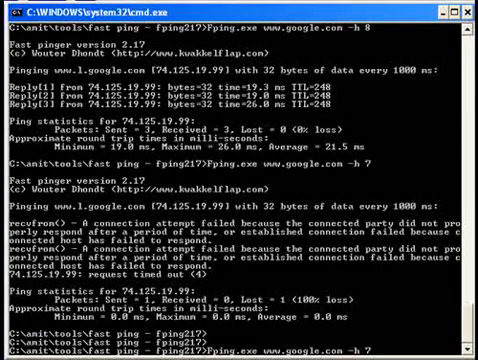
Run ten pings with random 100–200 byte packets and review the 10/10 replies
text(-R)
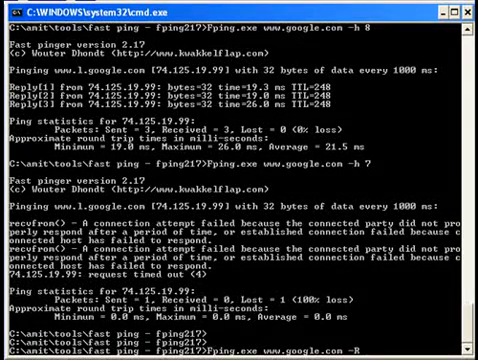
text(100/200 -n 10)
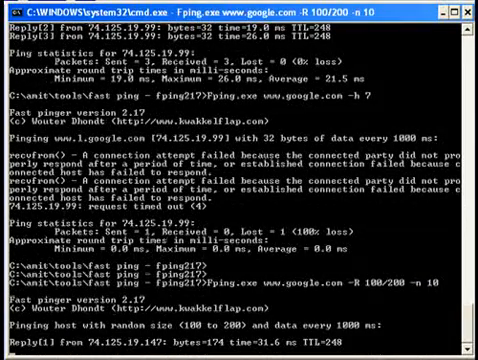
scroll(down, 3)
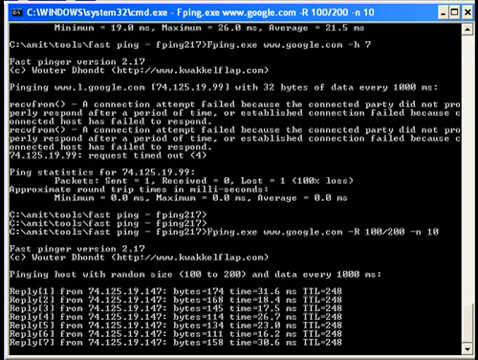
scroll(down, 3)
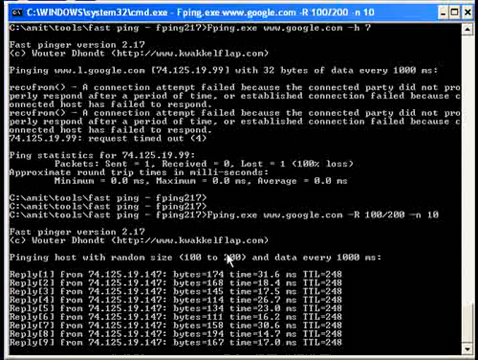
scroll(down, 3)
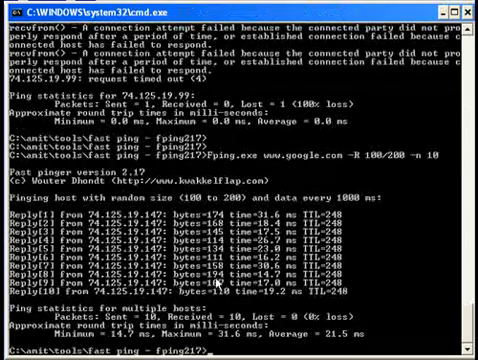